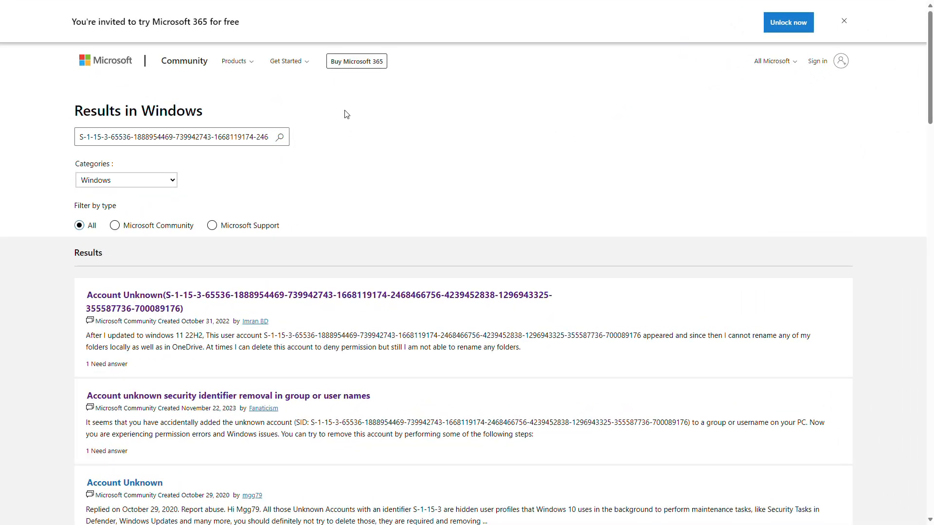
mouse_move(347, 114)
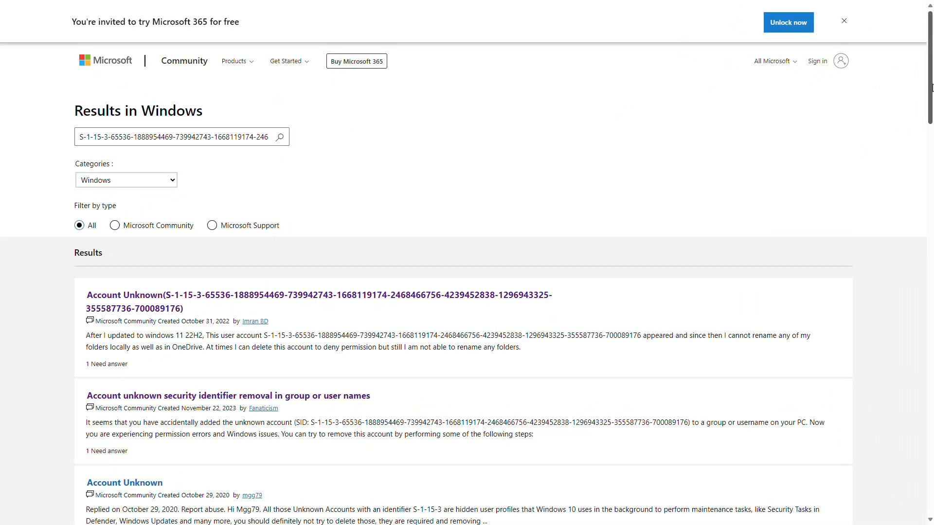
Open Local Disk (C:) Properties, dismiss the permission entry, and select Account Unknown.
scroll(down, 3)
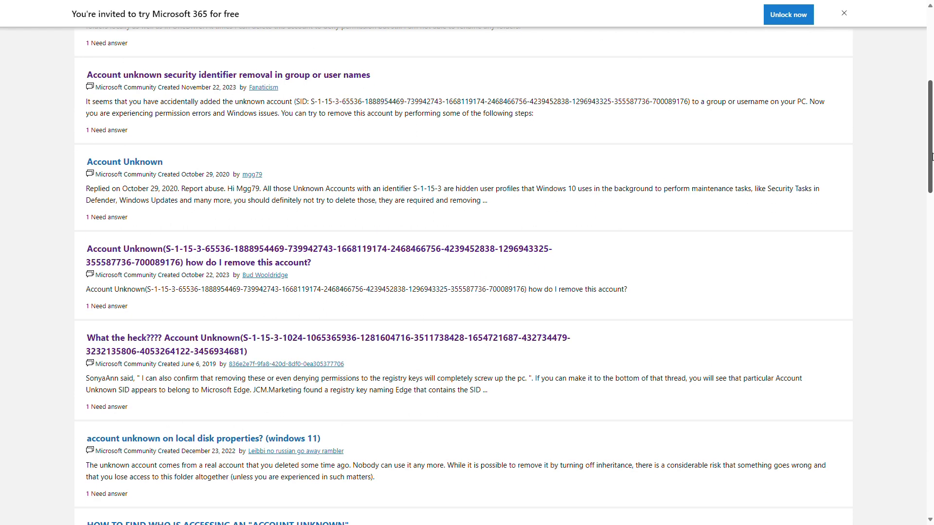
scroll(down, 3)
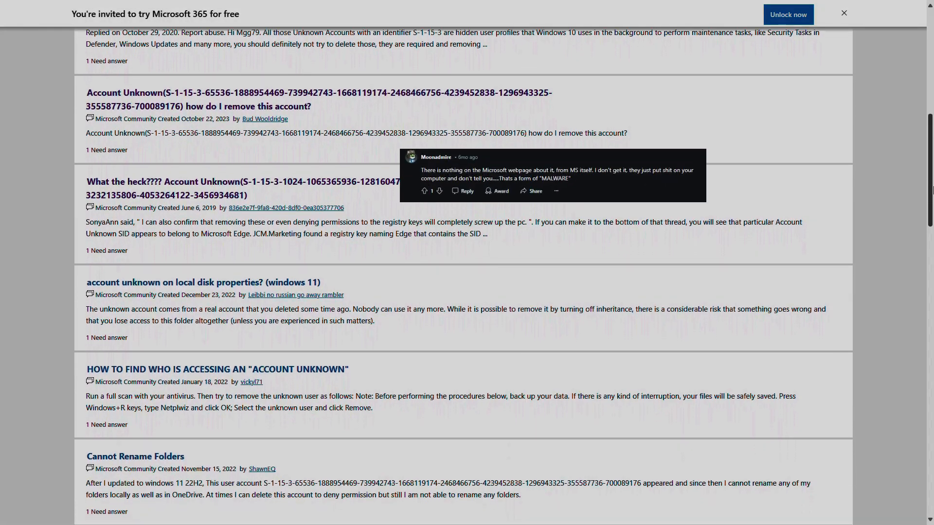
scroll(down, 3)
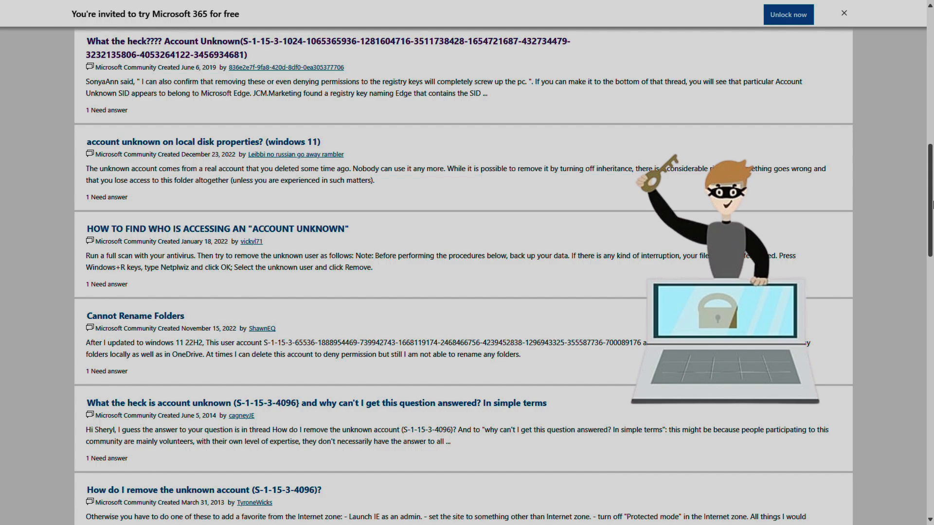
scroll(down, 3)
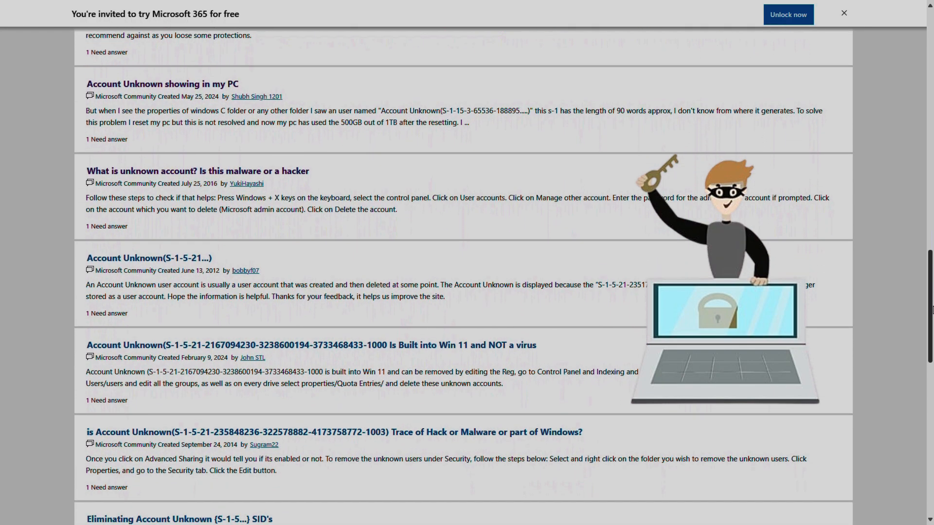
scroll(down, 3)
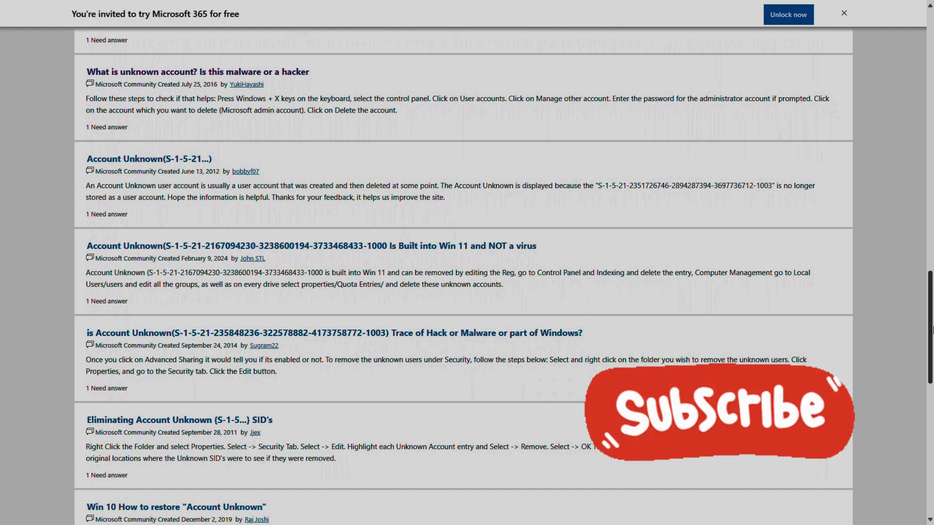
scroll(down, 3)
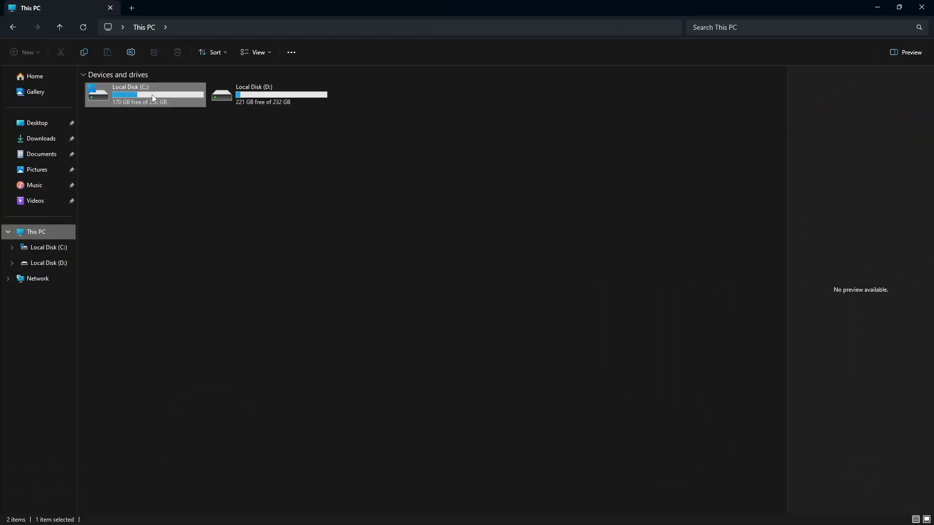
right_click(152, 97)
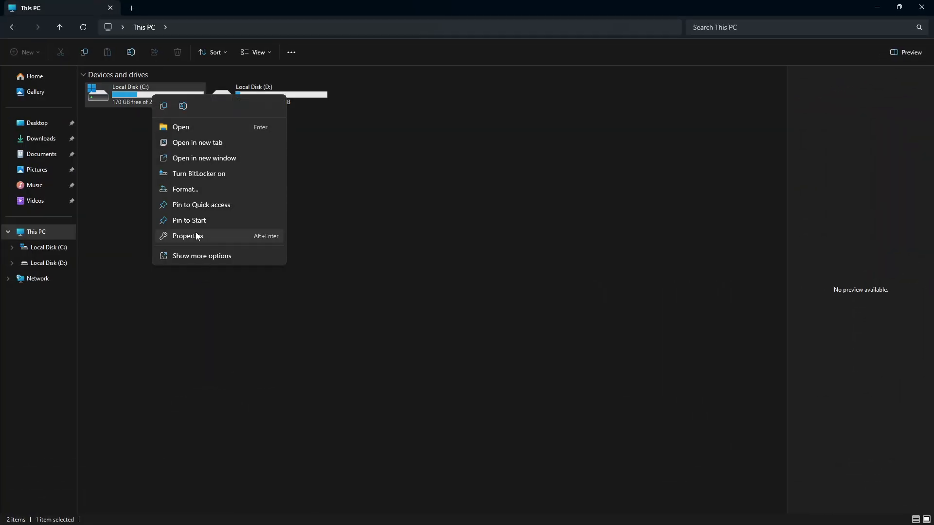
click(186, 236)
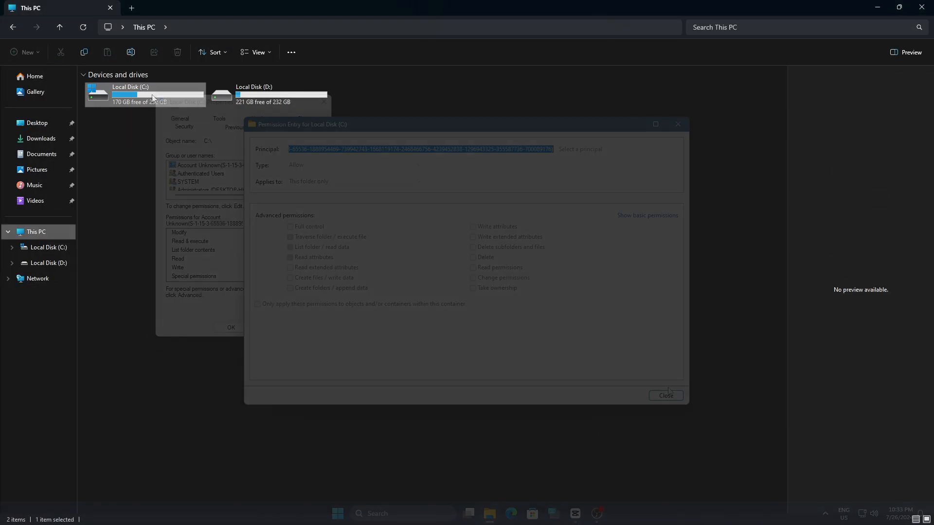
click(665, 396)
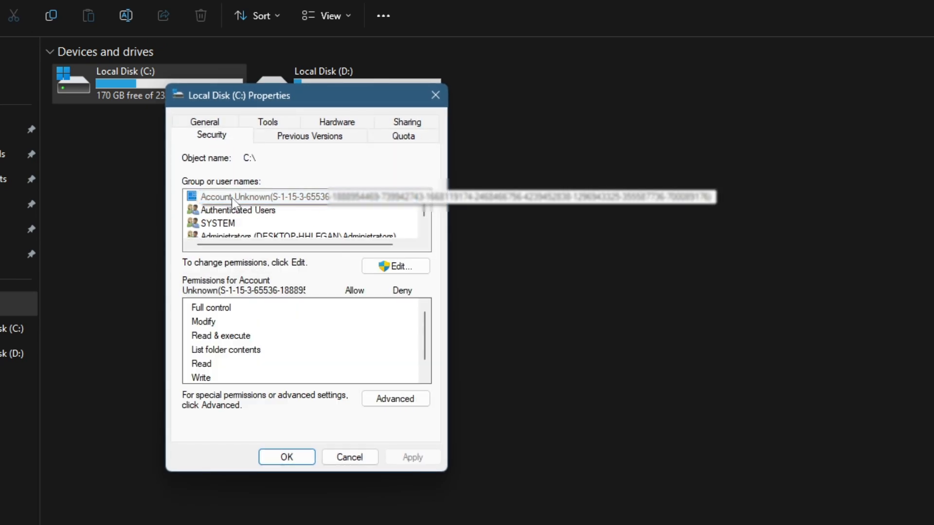
click(256, 197)
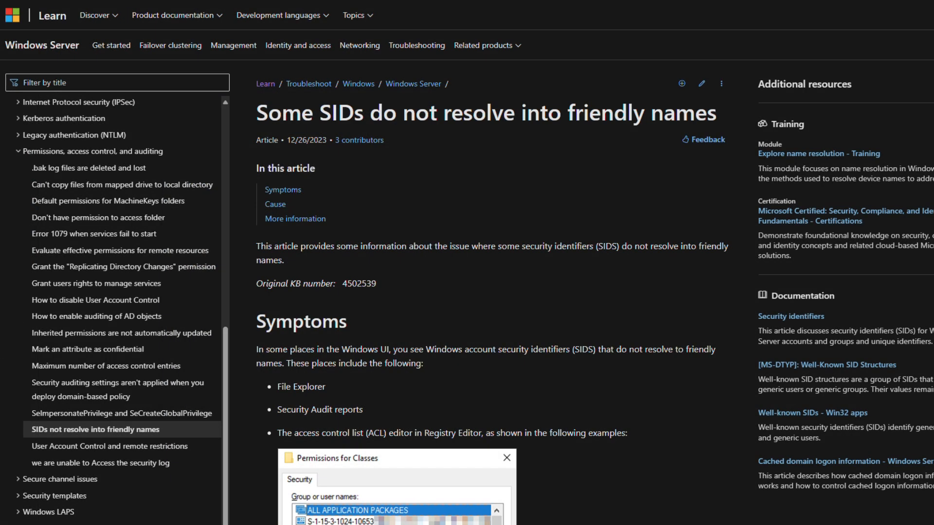
scroll(down, 3)
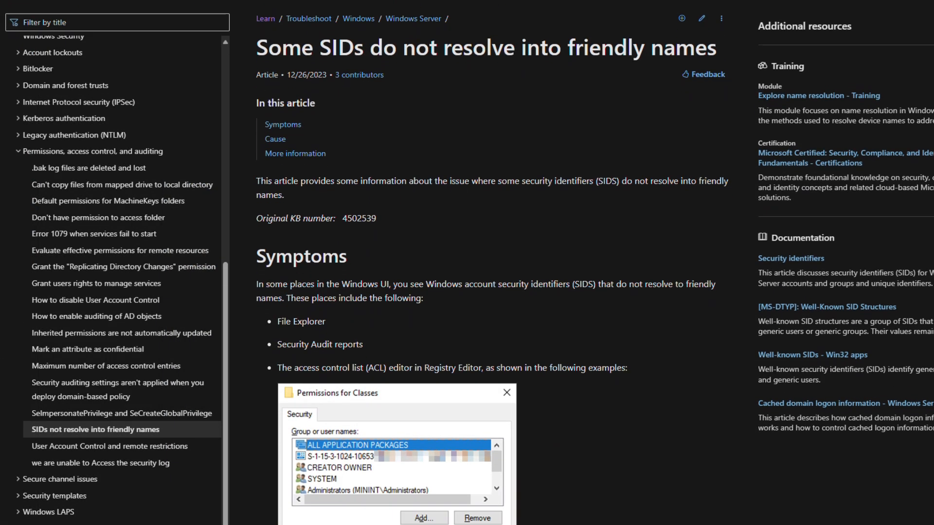
scroll(down, 3)
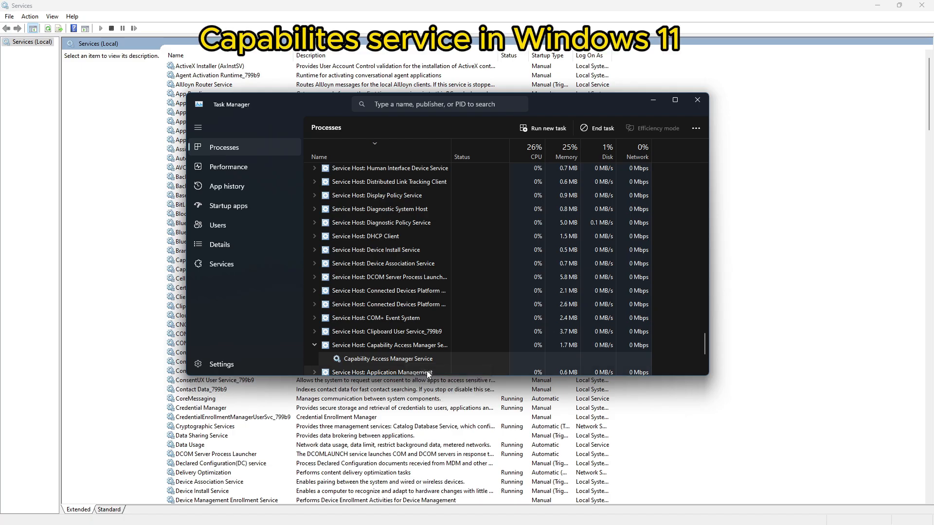
End the Service Host: Capability Access Manager Service task, then close Task Manager.
click(314, 344)
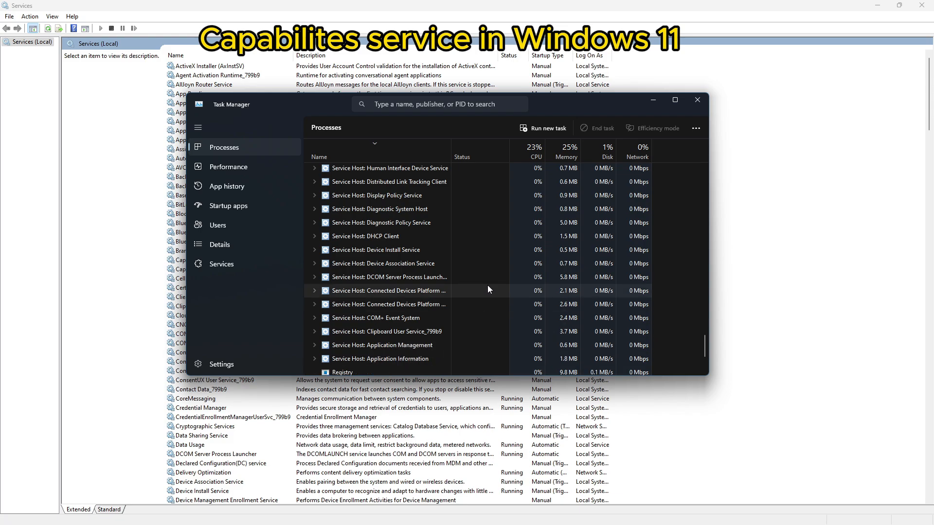
click(696, 99)
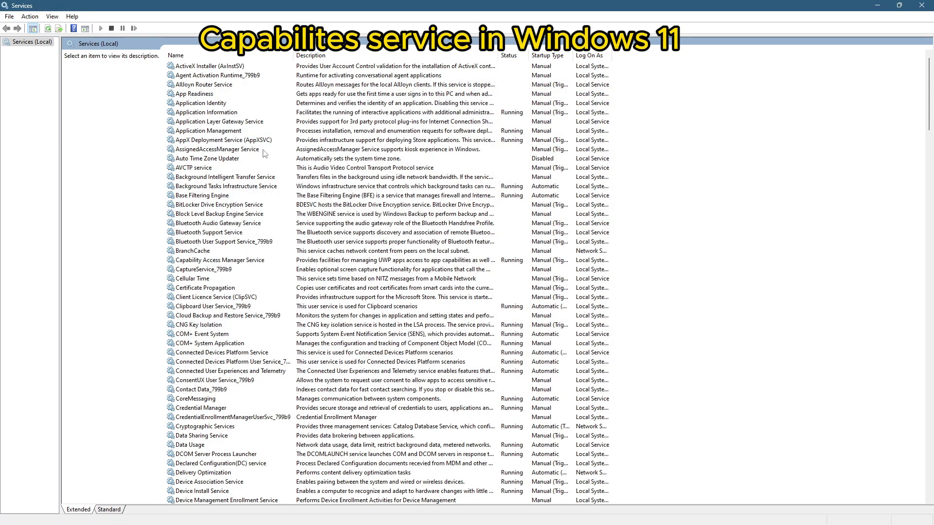
click(220, 260)
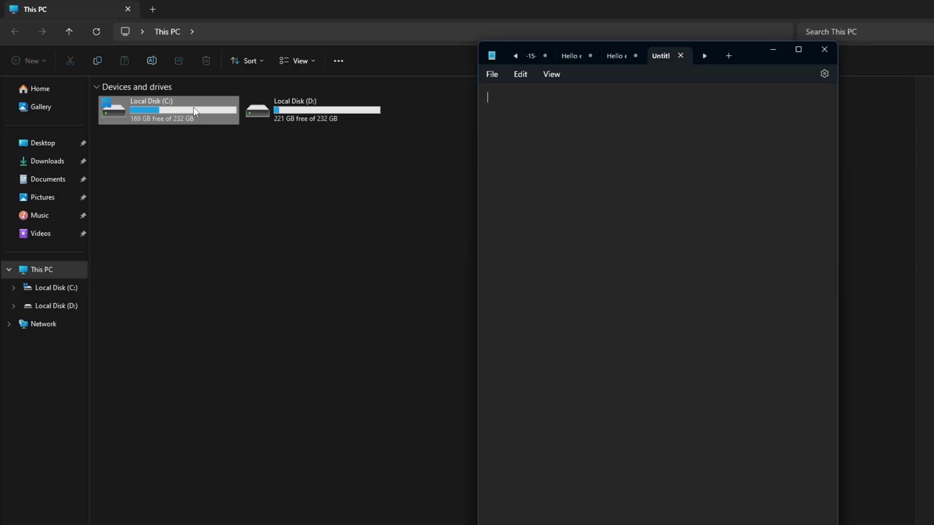
Open Account Unknown's permission entry in C: advanced security settings to copy its Principal SID.
right_click(169, 111)
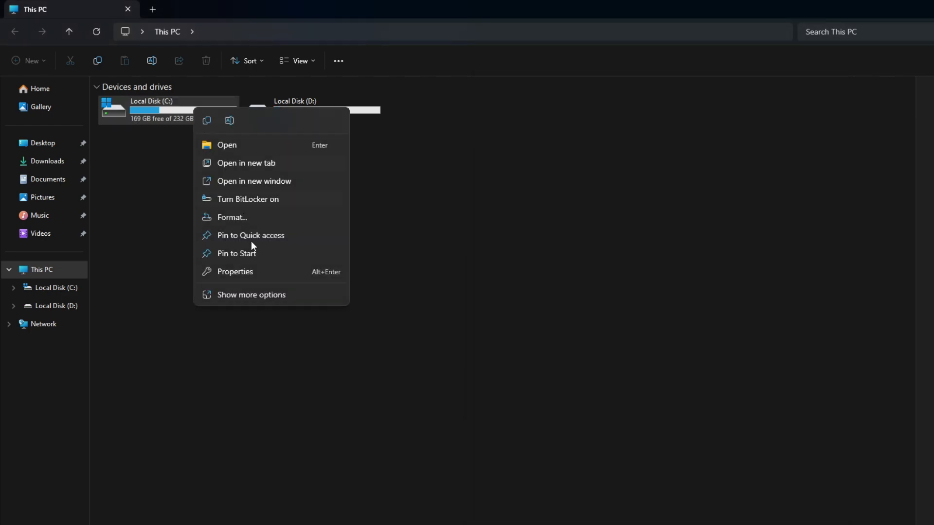
click(234, 272)
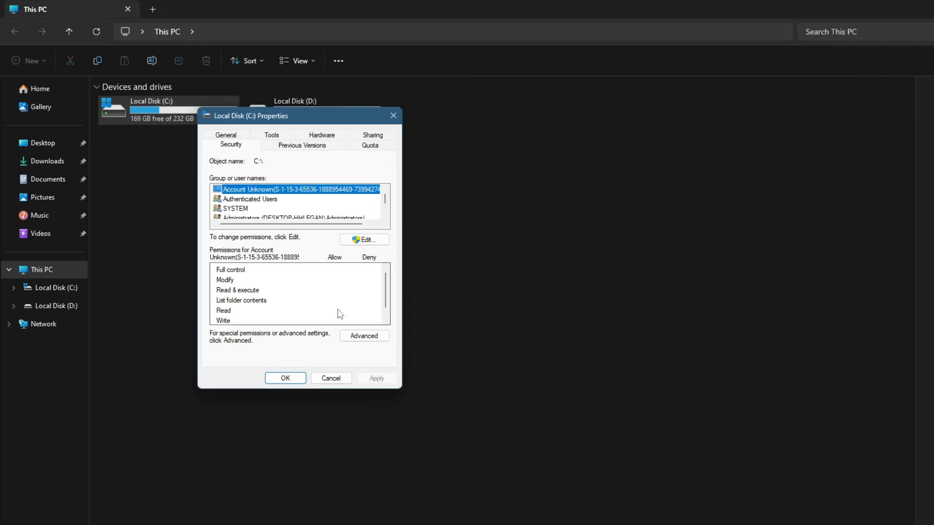
click(364, 336)
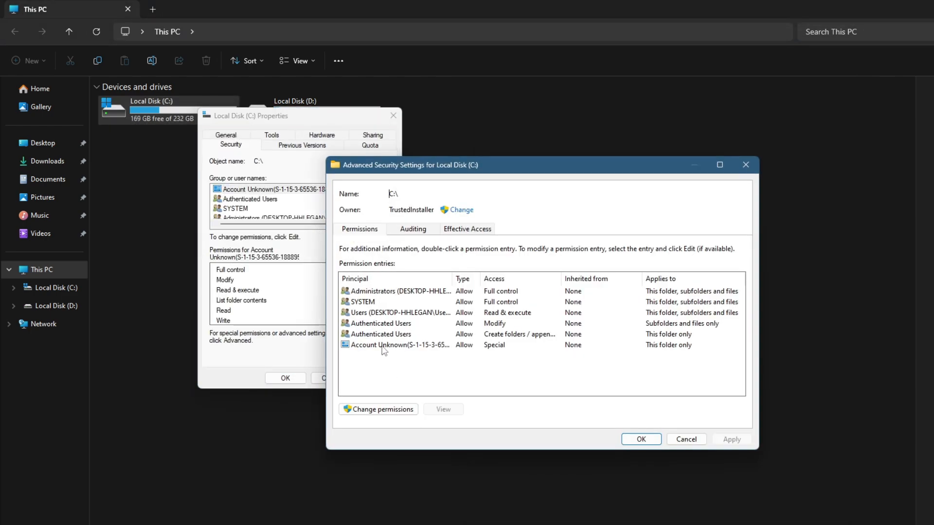
double_click(395, 345)
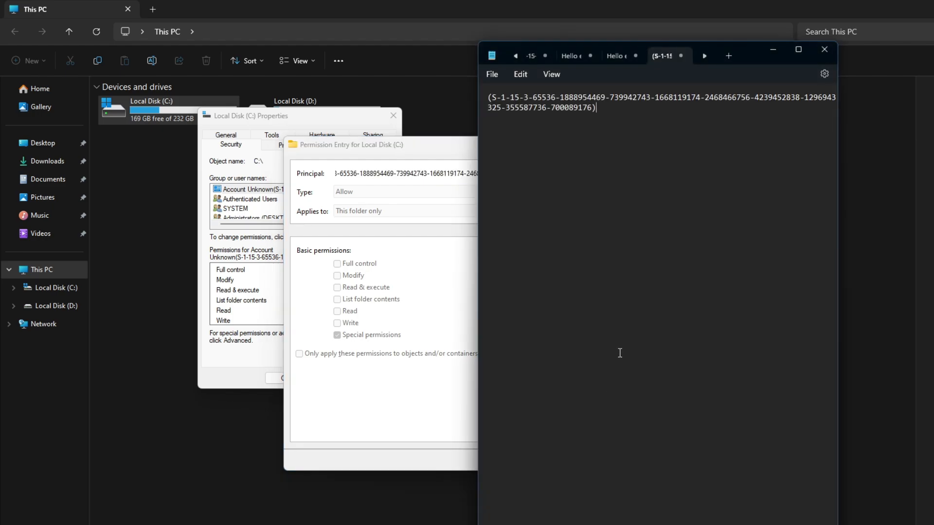
mouse_move(626, 310)
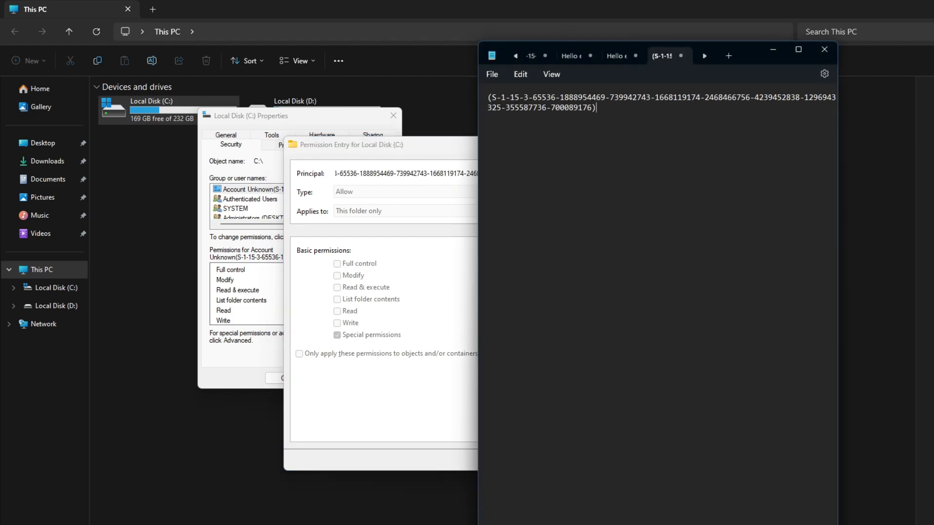
text(regi)
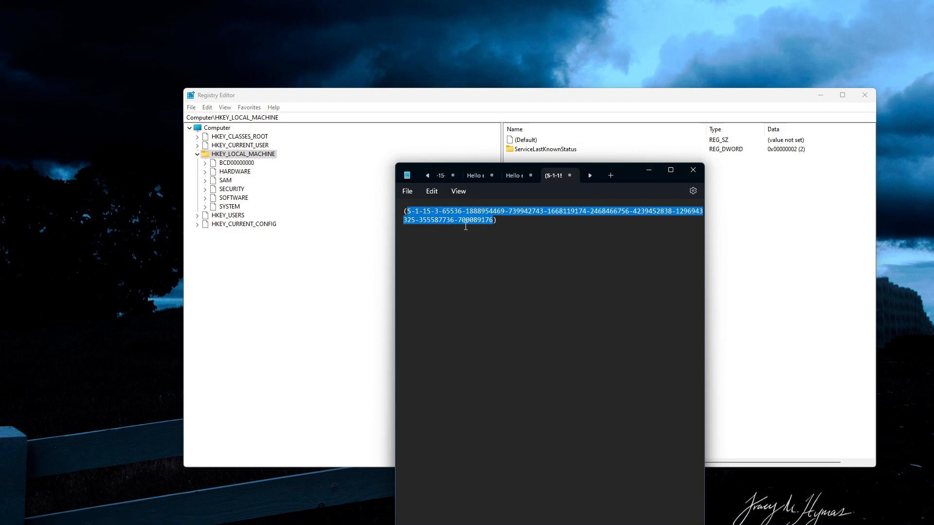
mouse_move(209, 107)
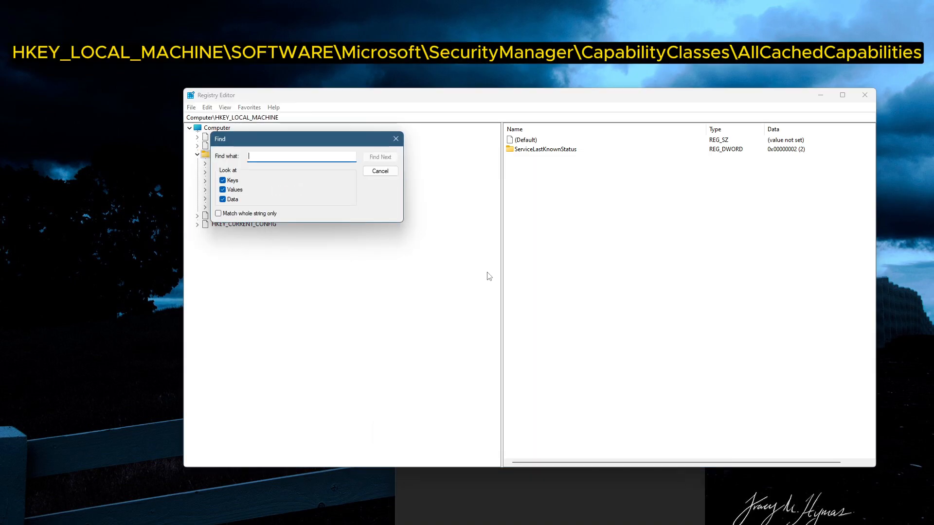
Copy the SID in Notepad and find it in the pasted AllCachedCapabilities list.
click(379, 157)
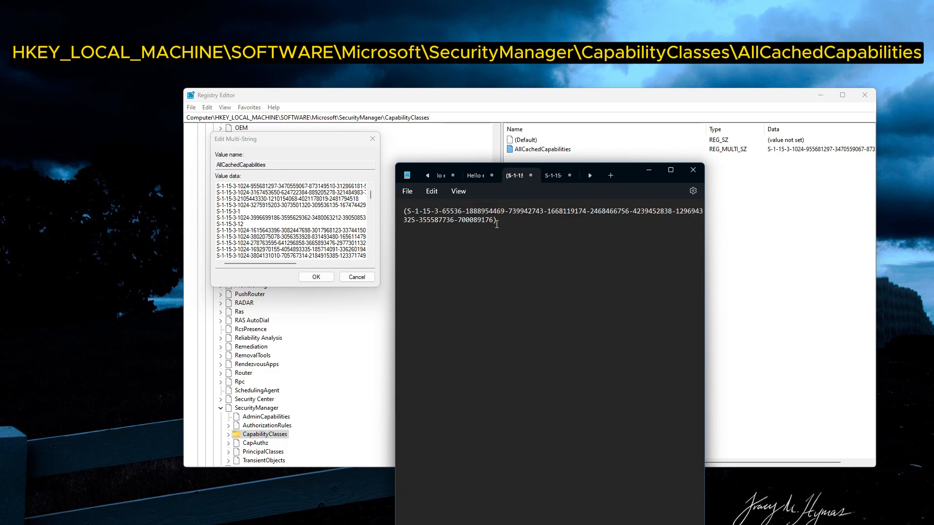
key(ctrl+a)
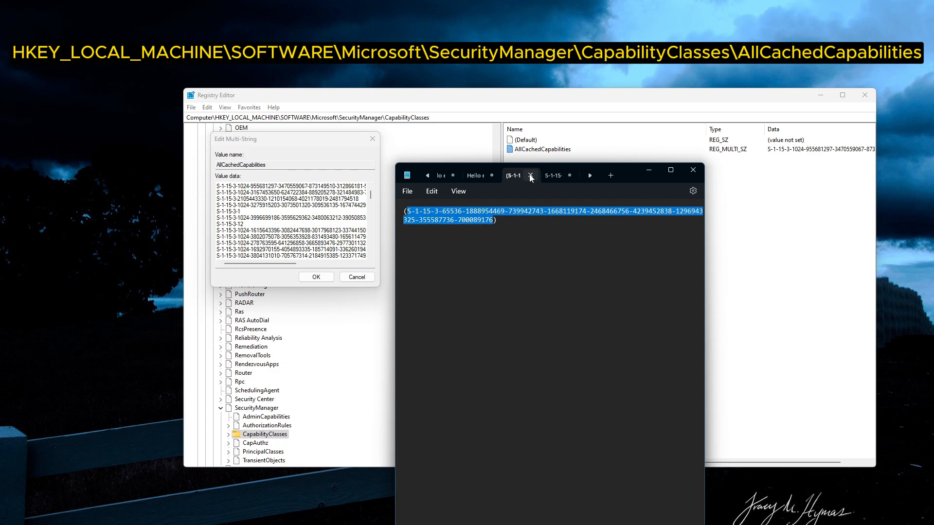
click(554, 175)
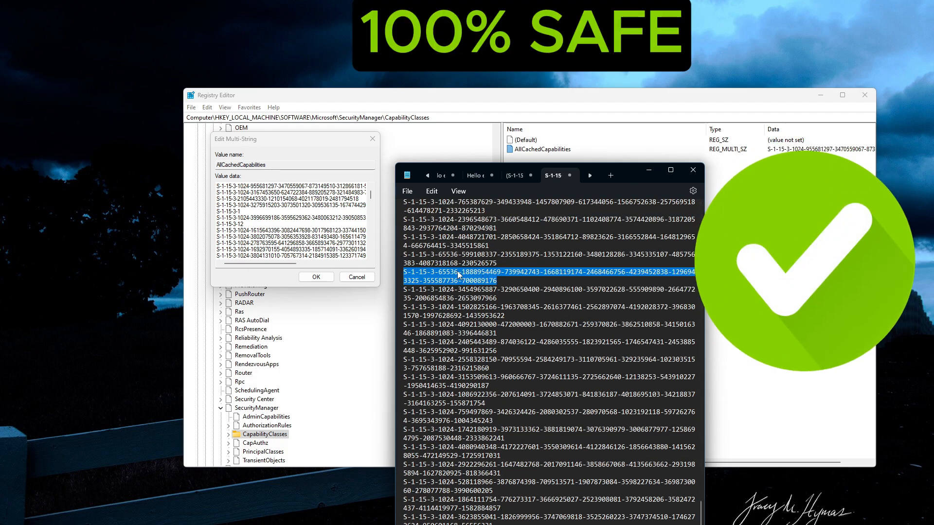
mouse_move(457, 276)
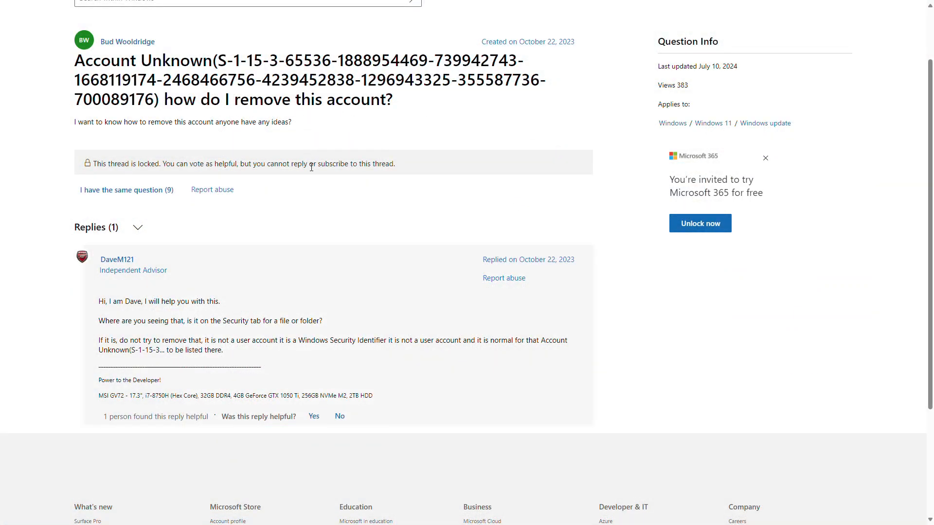
mouse_move(142, 350)
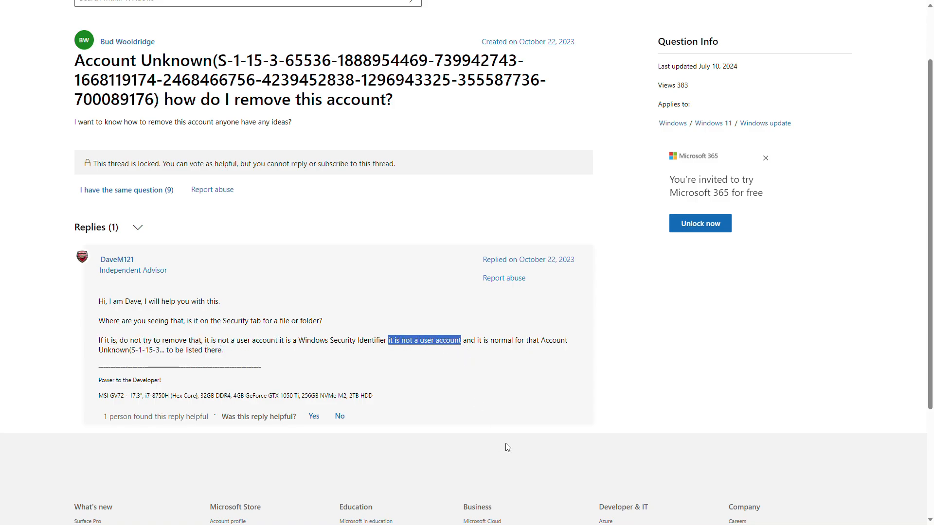
Highlight the reply stating the Account Unknown SID 'is not a user account'.
click(480, 340)
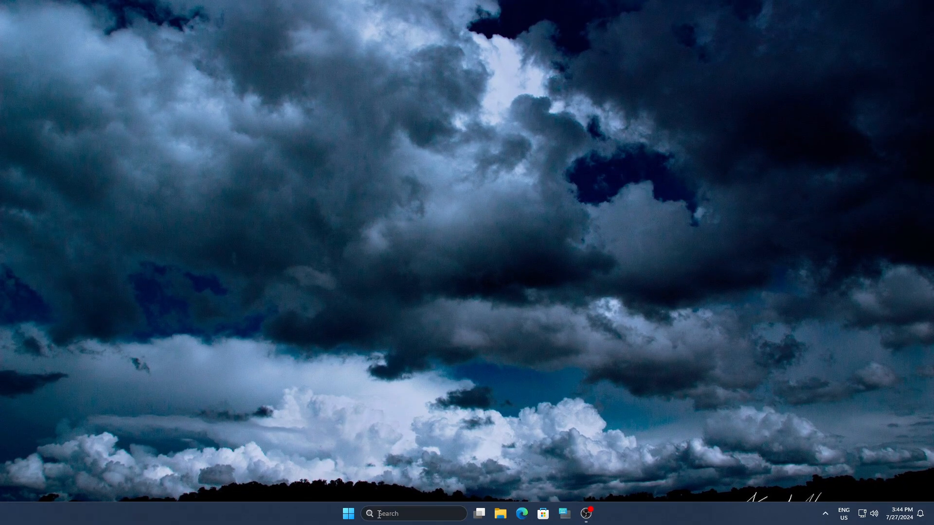
Run Command Prompt as administrator from a 'cmd' search to query wmic useraccount name,sid.
text(cmd)
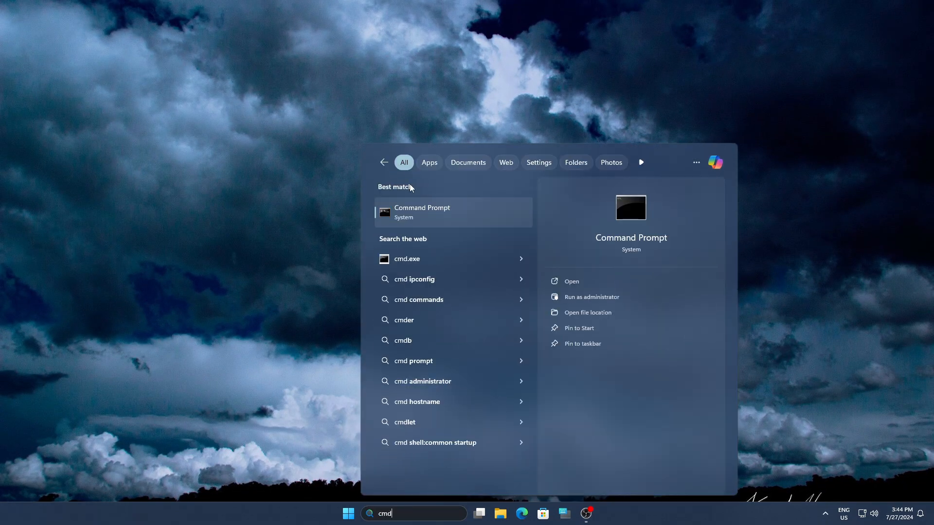
right_click(452, 212)
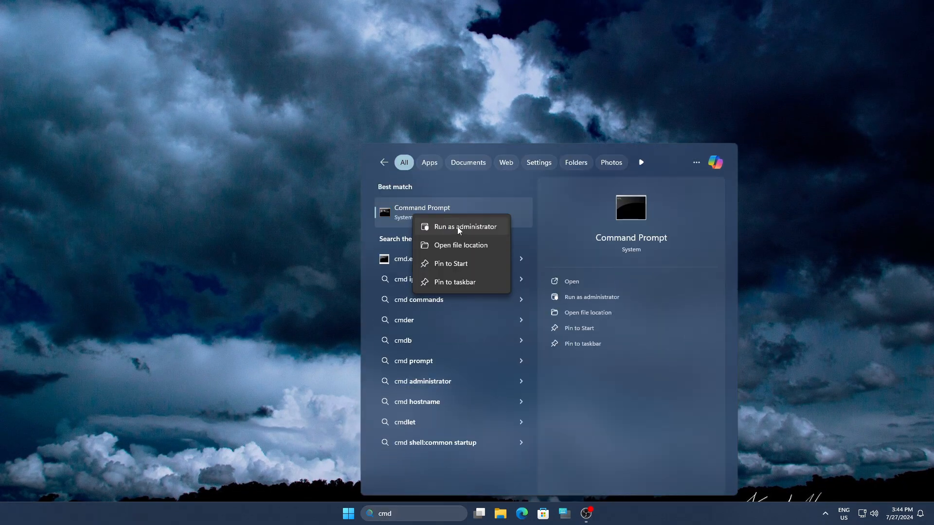
click(466, 226)
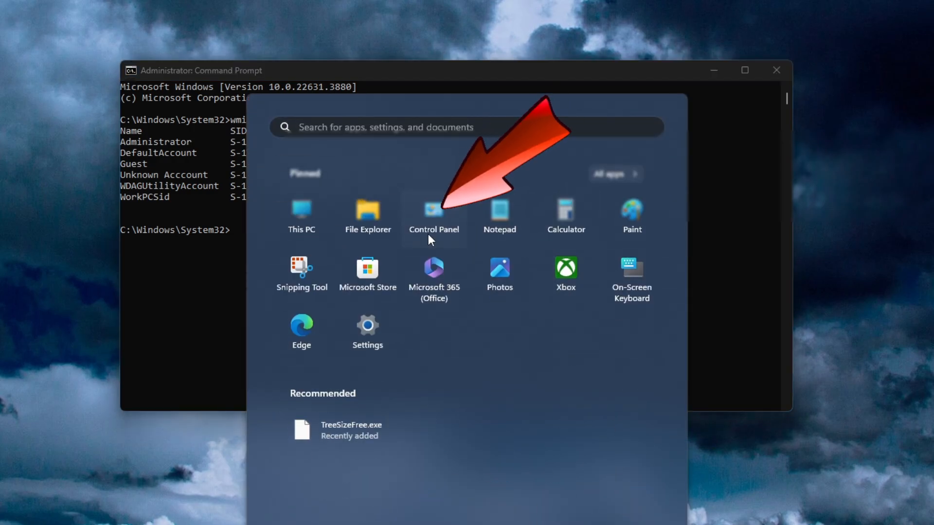
Delete Unknown Acccount under Control Panel User Accounts, choosing Delete Files.
click(435, 212)
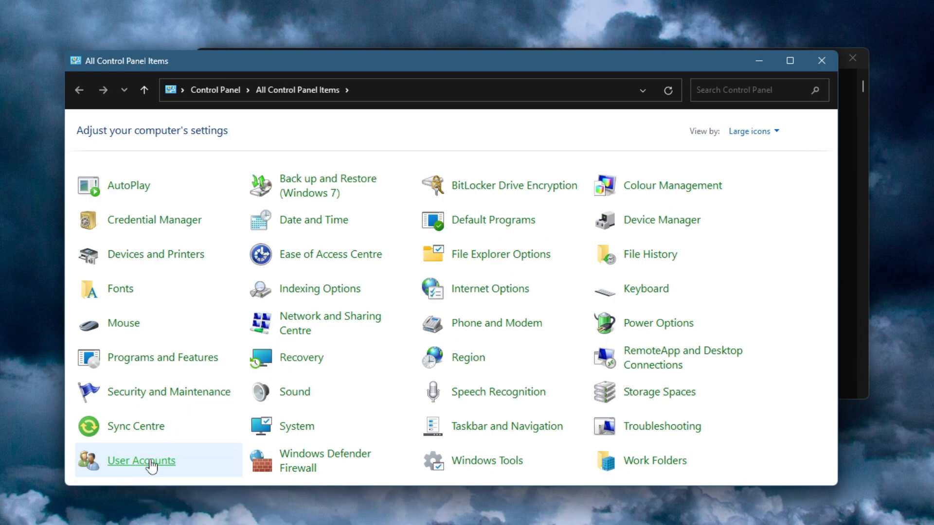
click(141, 460)
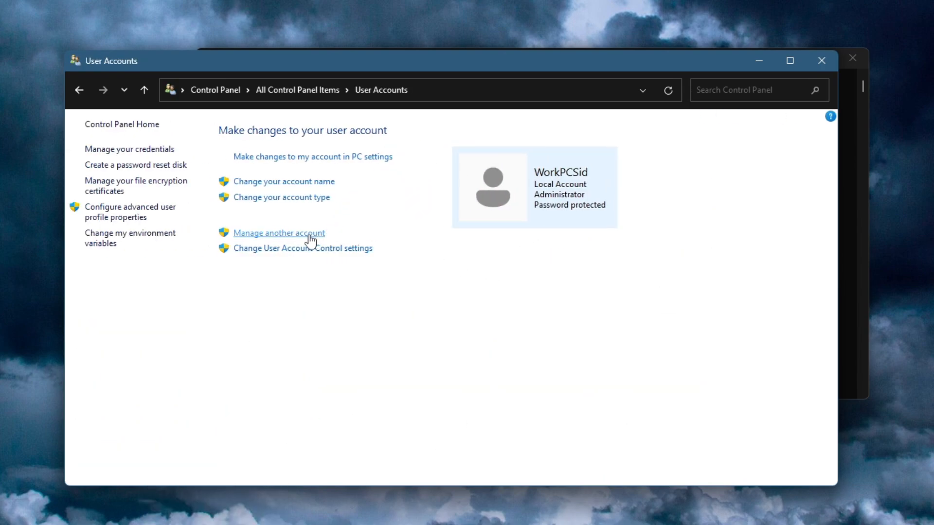
mouse_move(288, 239)
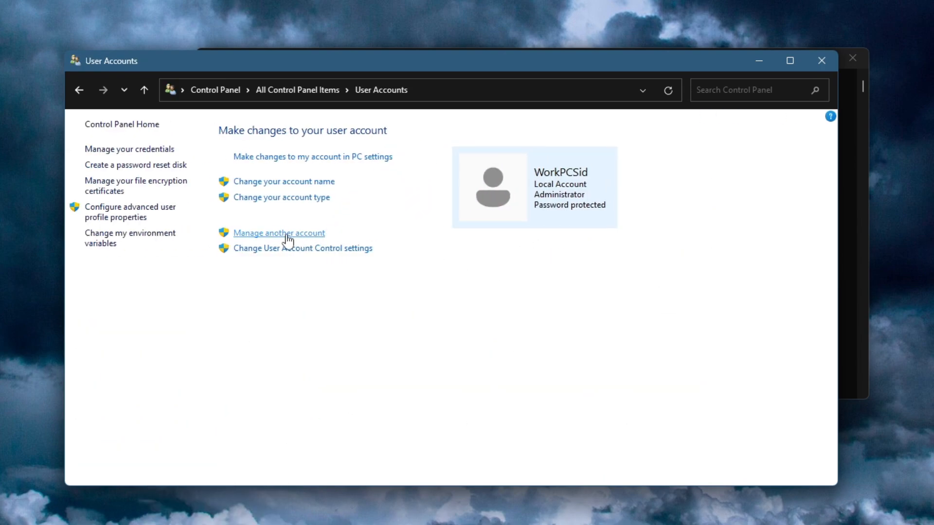
click(278, 233)
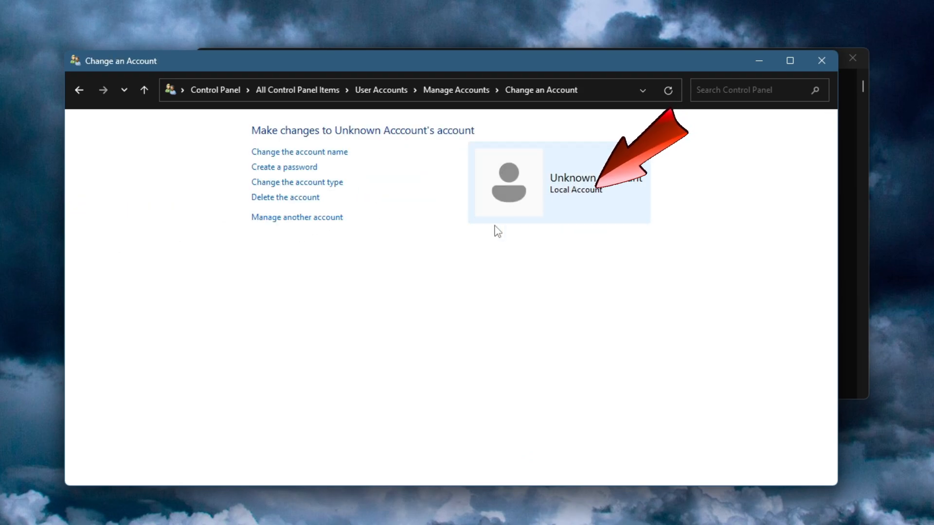
click(284, 197)
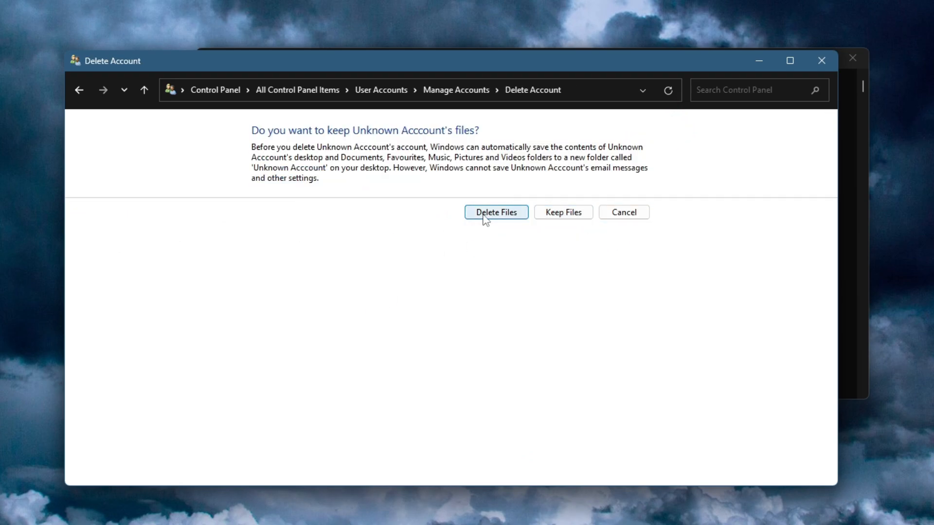
click(496, 212)
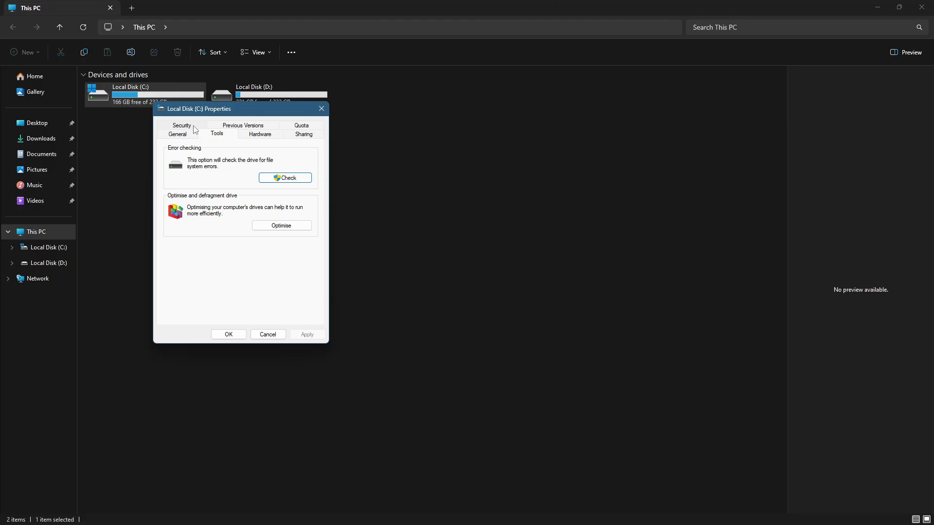
Remove the Account Unknown entry from the C: drive's Security permissions and apply it.
click(181, 125)
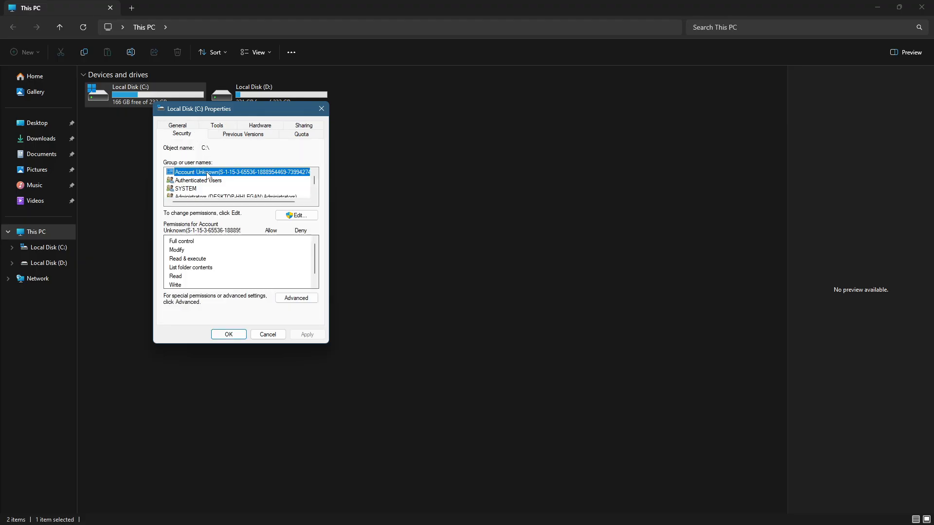
click(296, 215)
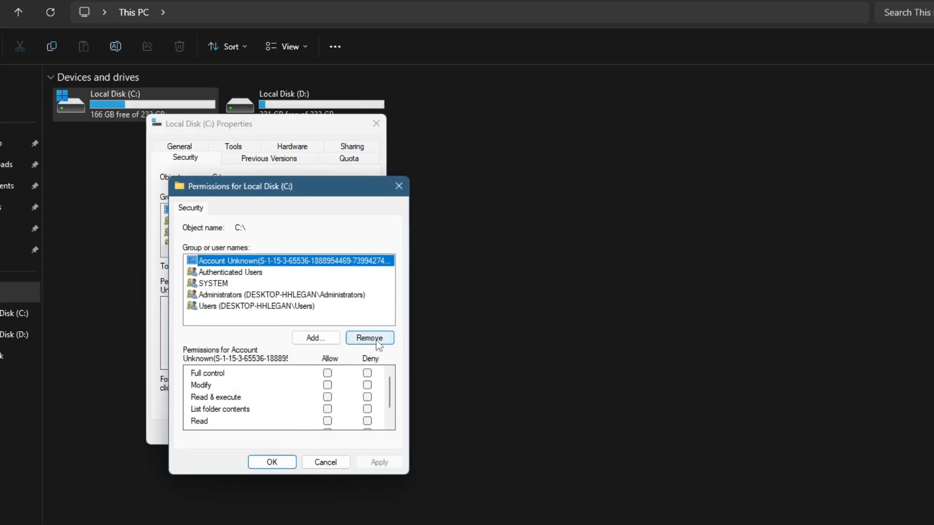
click(369, 338)
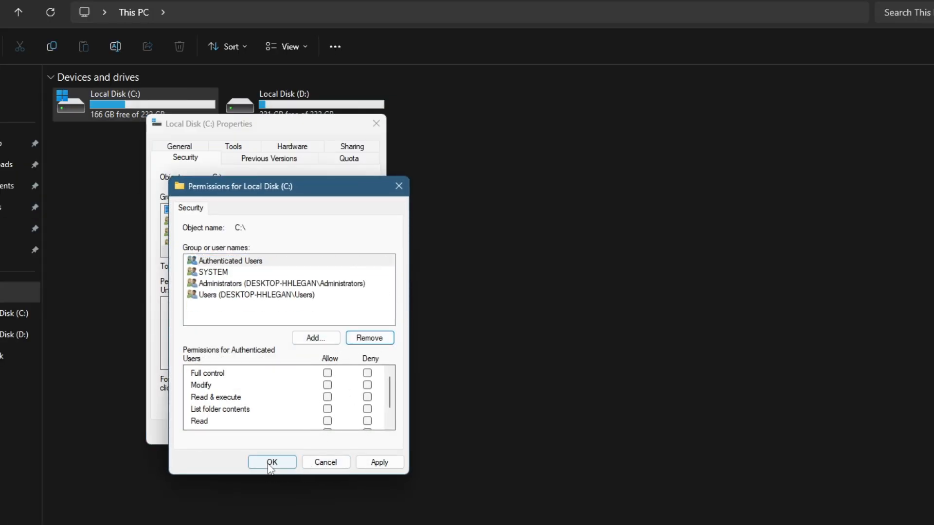
click(271, 462)
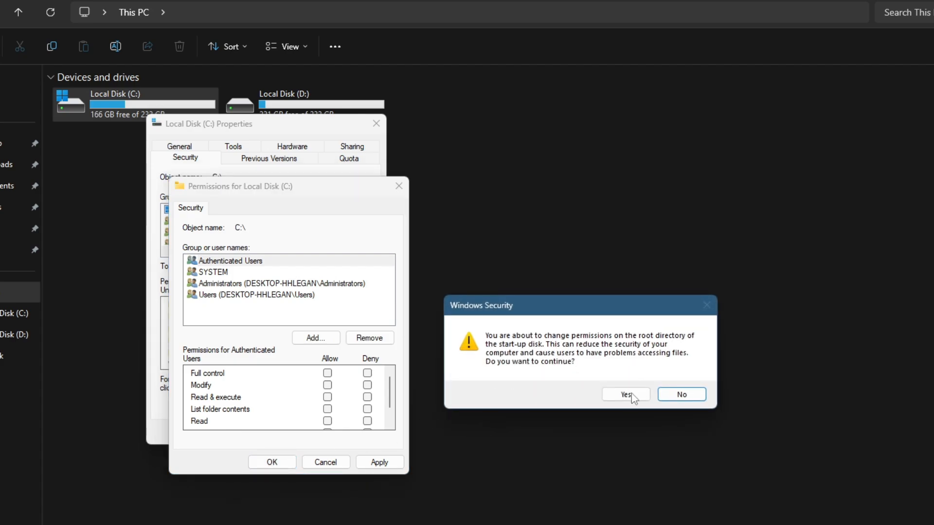
Accept the startup-disk warning, skip DumpStack.log.tmp, Program Files and Windows errors, and close Properties.
click(626, 394)
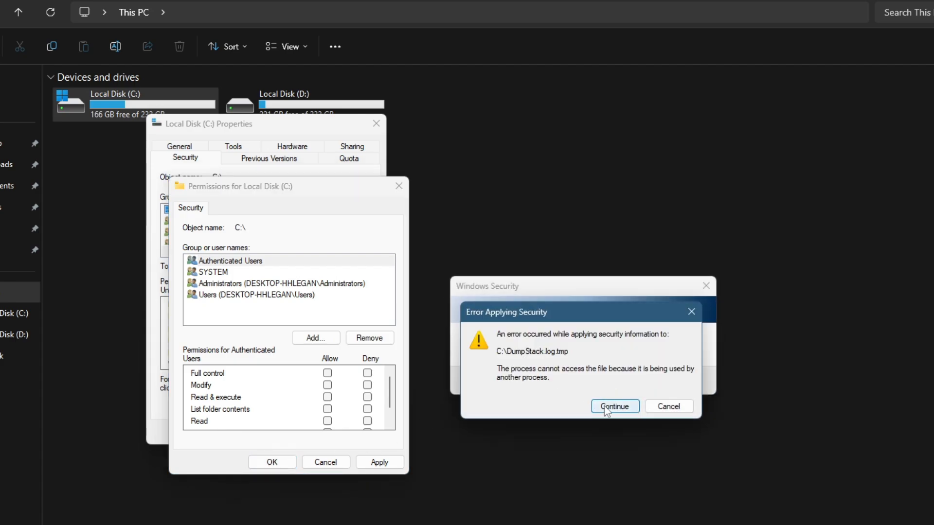
click(614, 407)
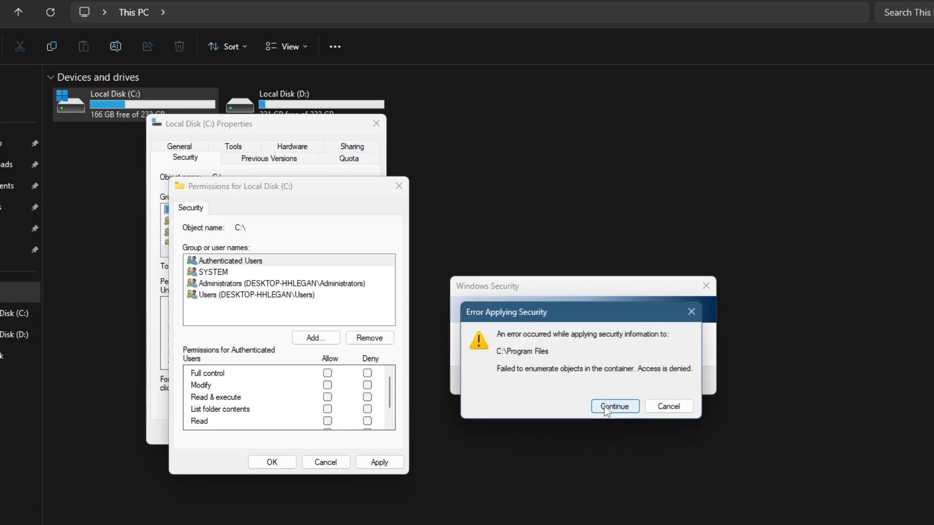
click(613, 406)
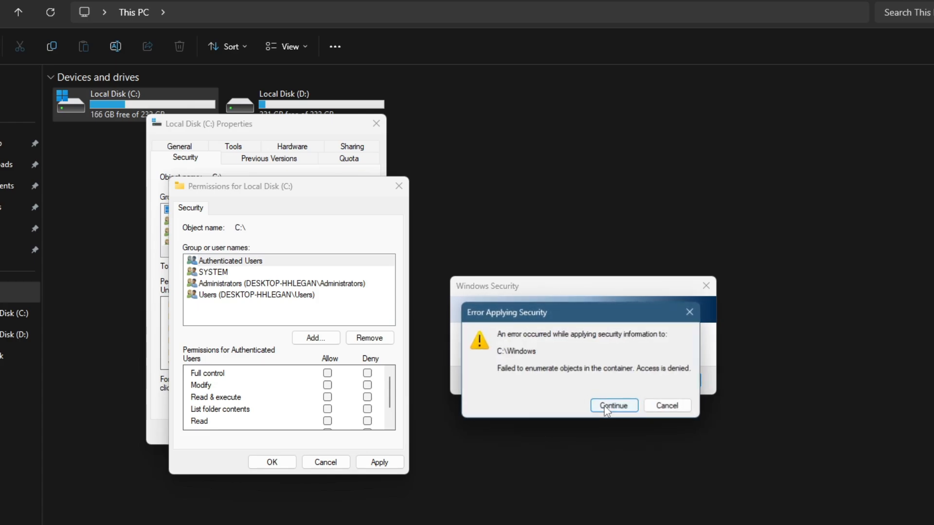
click(612, 405)
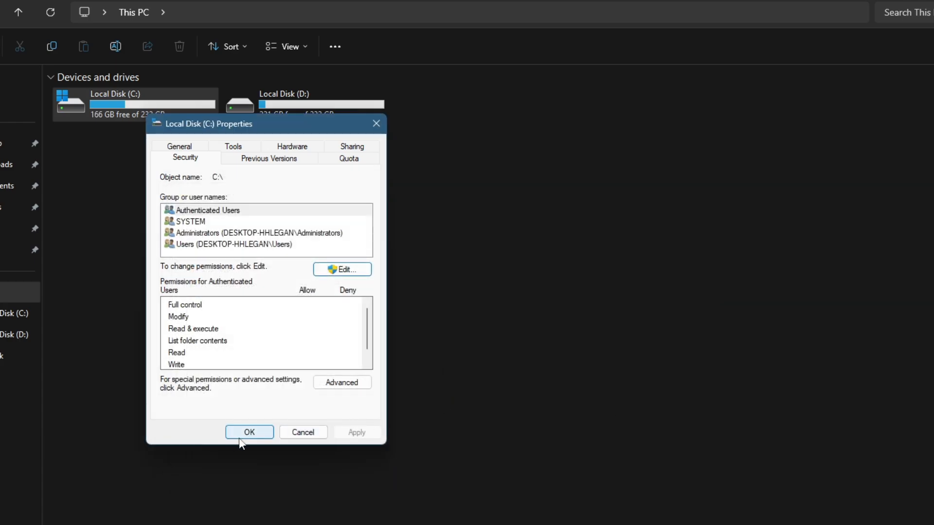
click(249, 432)
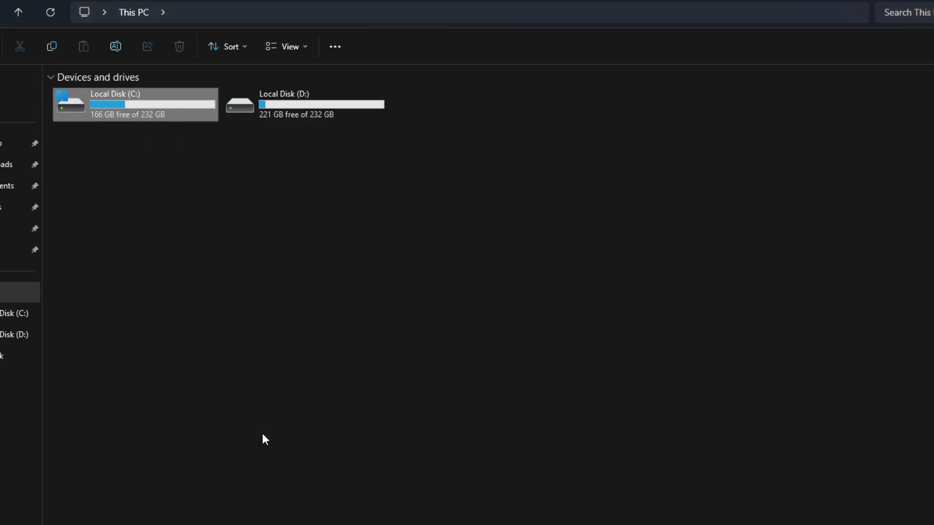
Reopen File Explorer on This PC and recheck Local Disk (C:) security permissions.
click(348, 513)
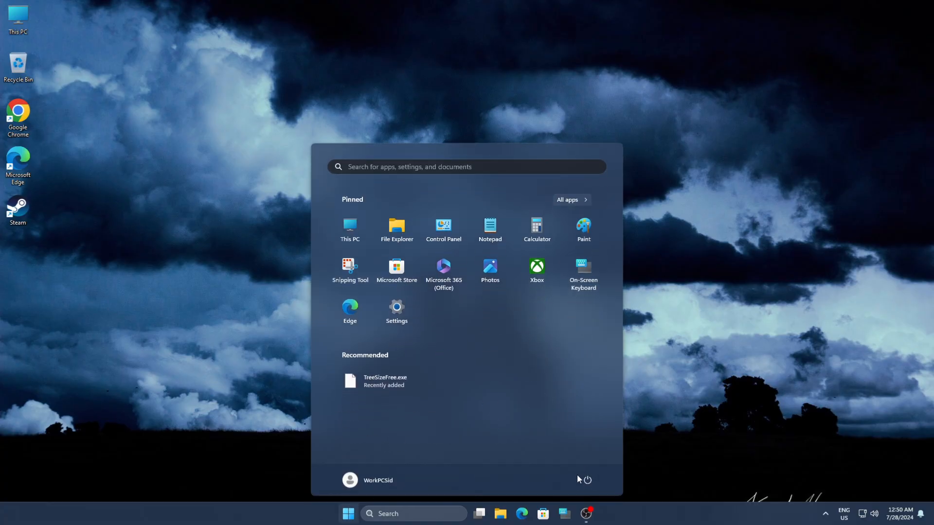
click(349, 229)
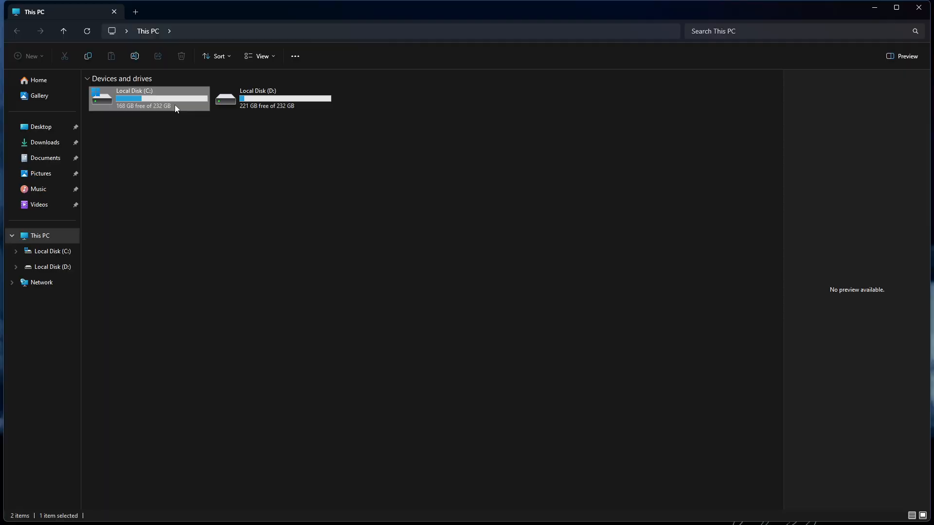
click(149, 99)
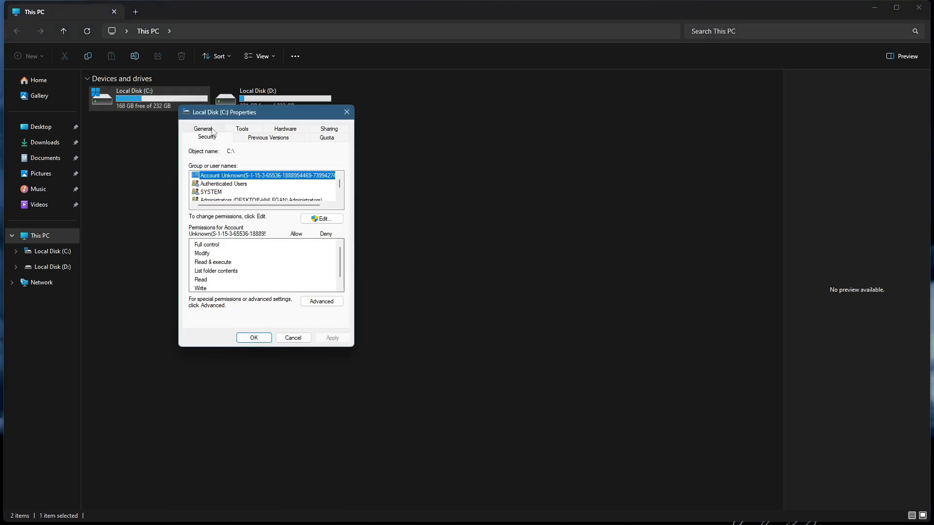
mouse_move(291, 175)
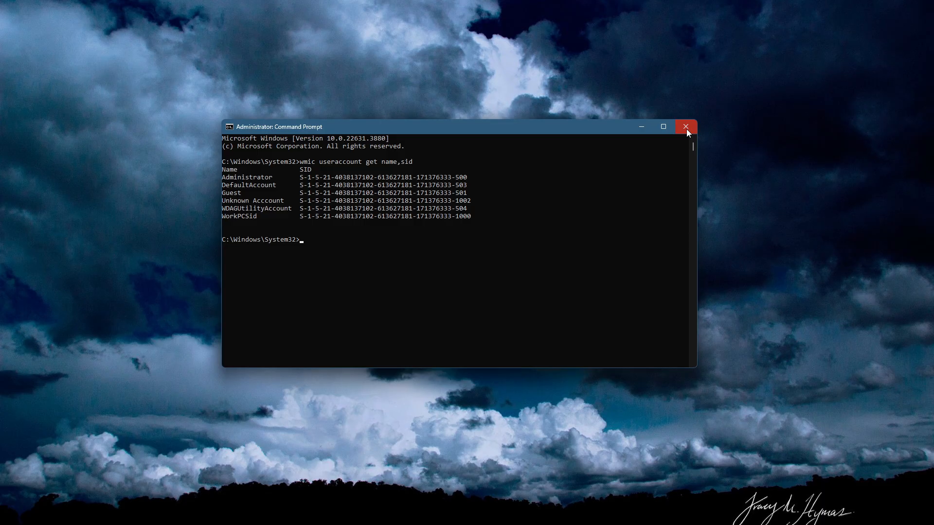
Close the Administrator: Command Prompt window.
click(686, 127)
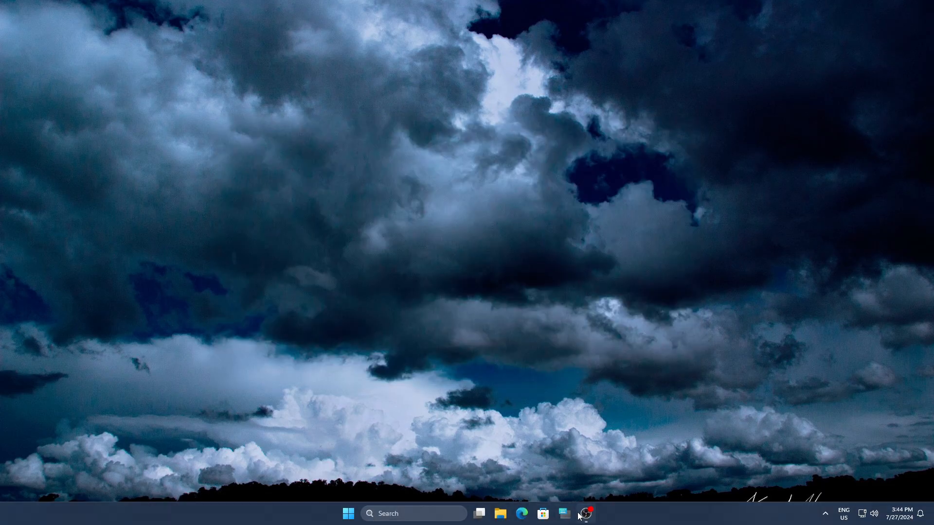
mouse_move(585, 514)
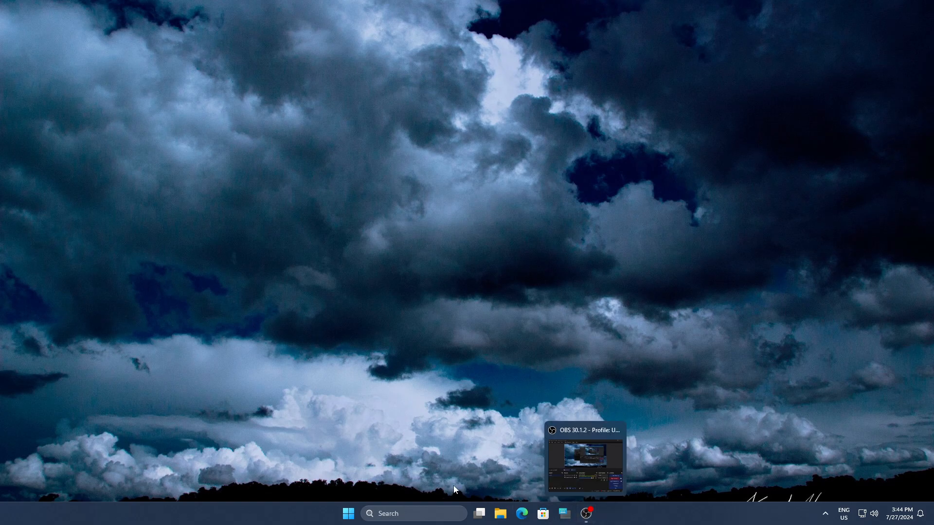